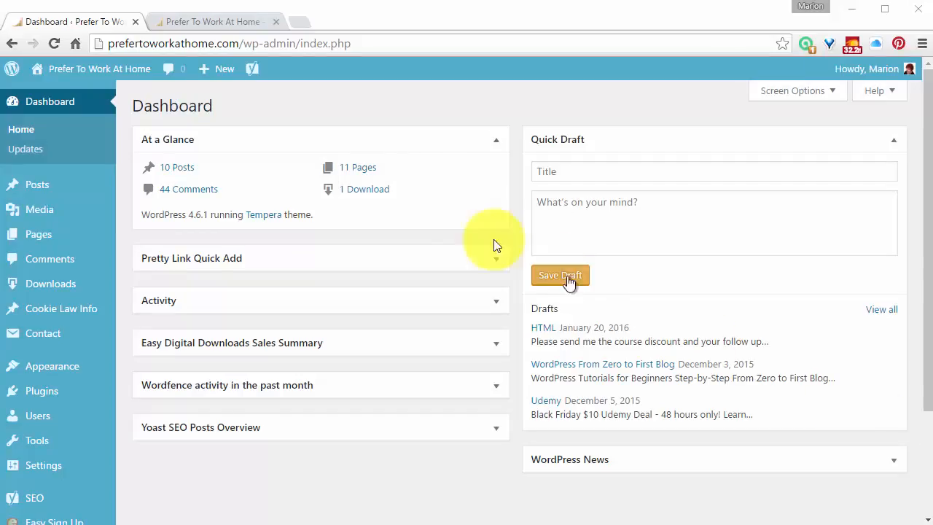
- Start a new post titled 'About Me Widget' and save it as a draft
left_click(217, 69)
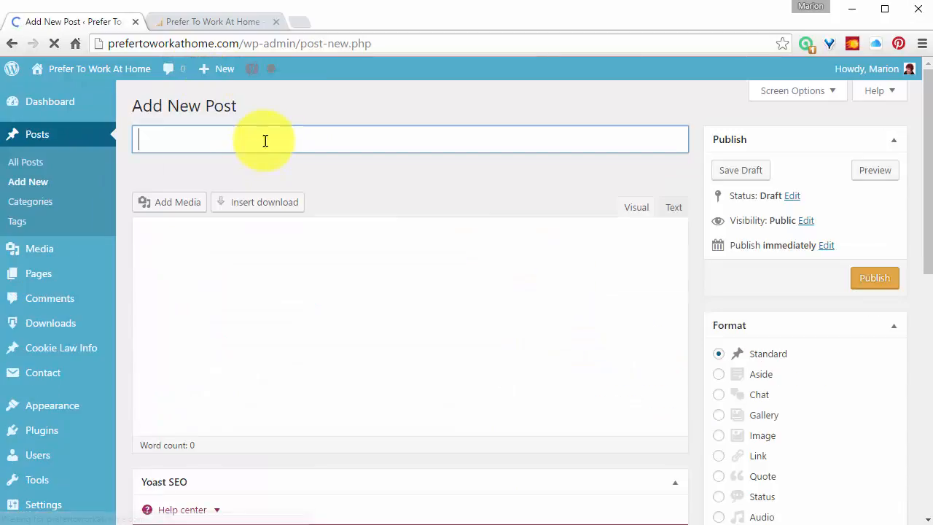
type("A")
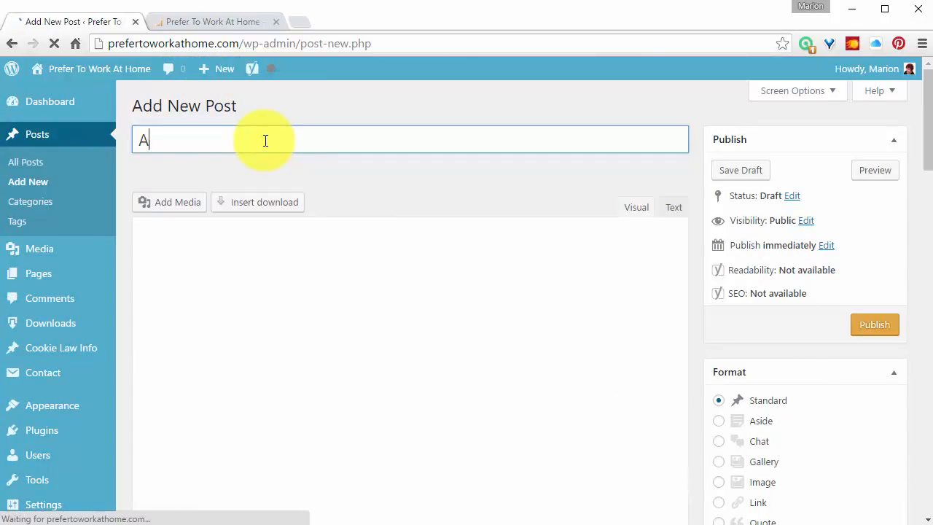
type("bout Me")
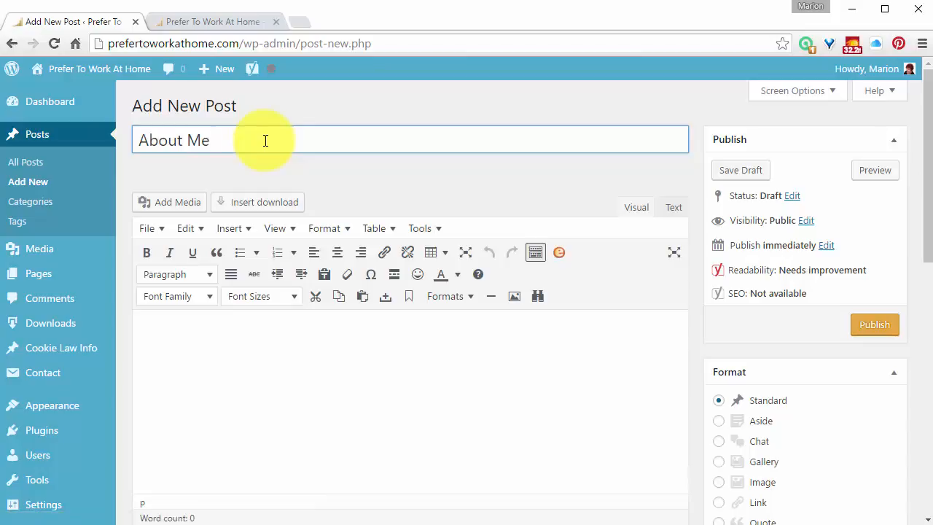
type("Widget")
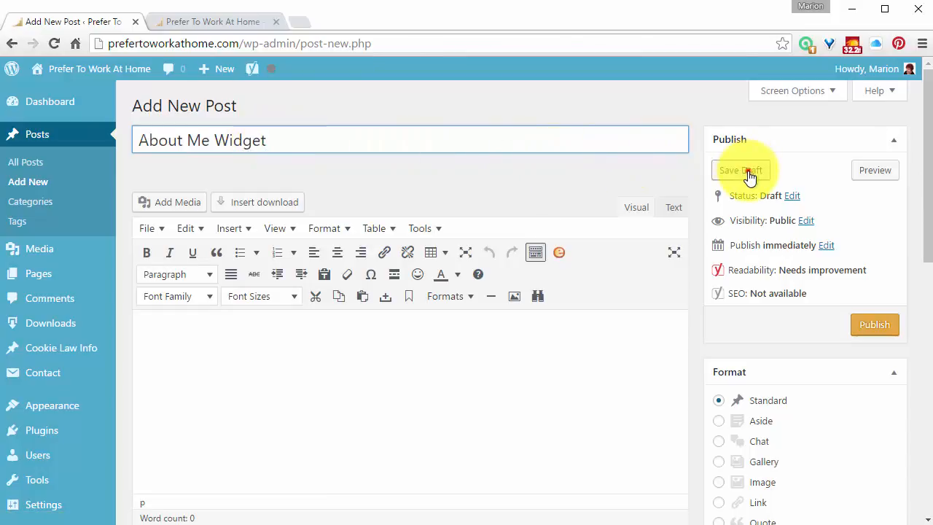
left_click(740, 170)
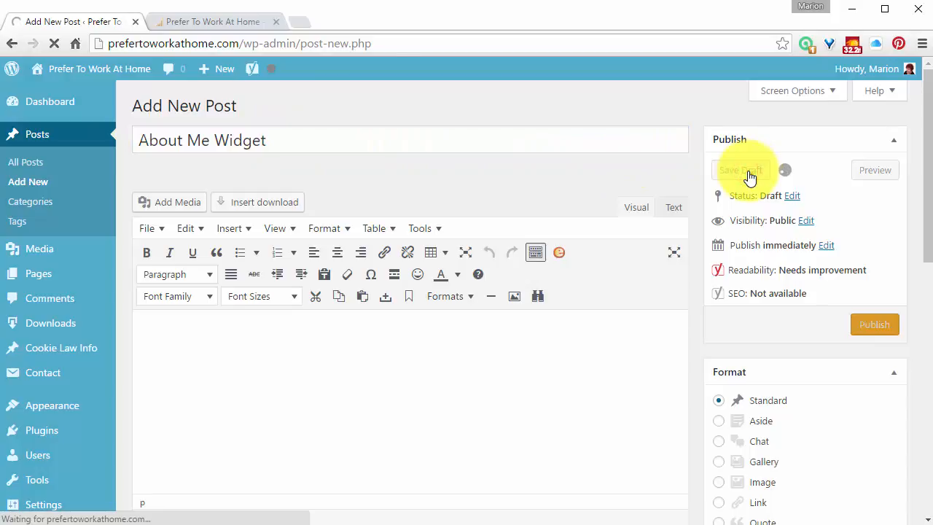
left_click(740, 170)
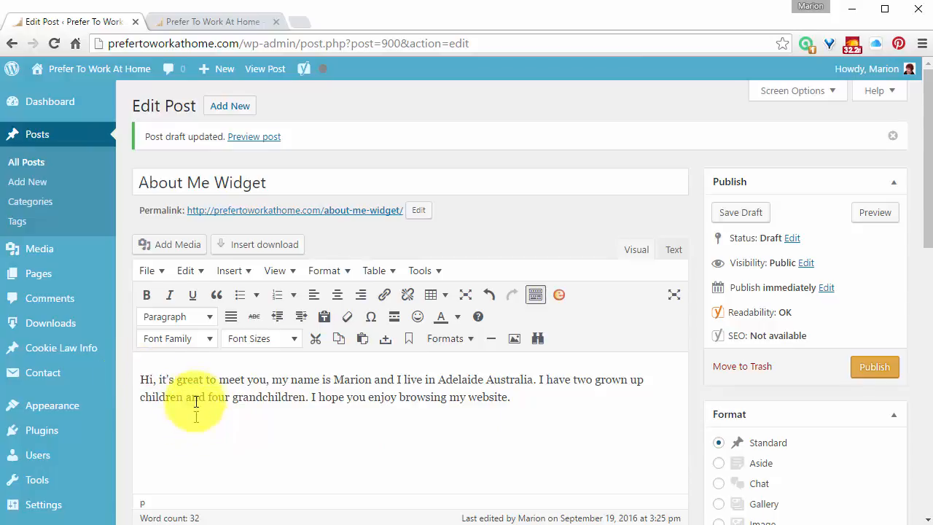
- Place the cursor in the bio text where the portrait photo should go
left_click(169, 244)
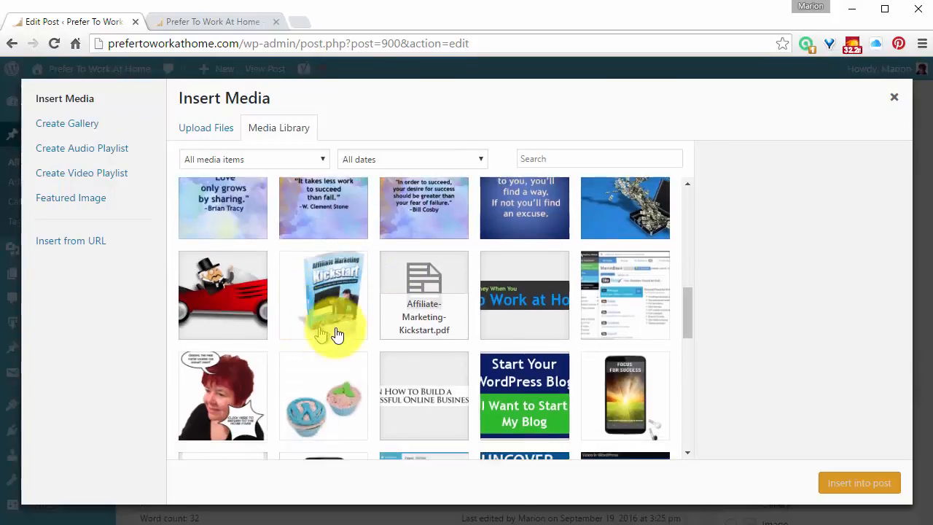
- Insert the red-haired portrait photo from the media library into the post
left_click(423, 315)
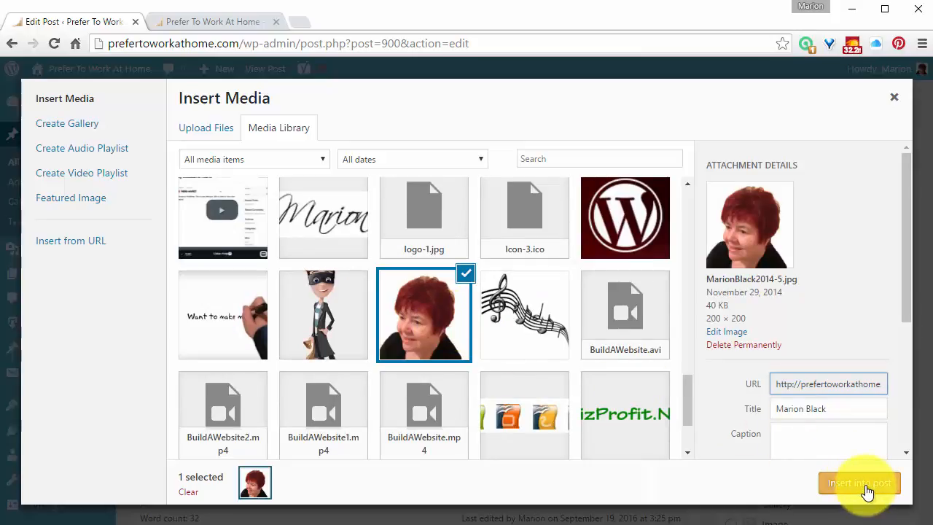
left_click(859, 483)
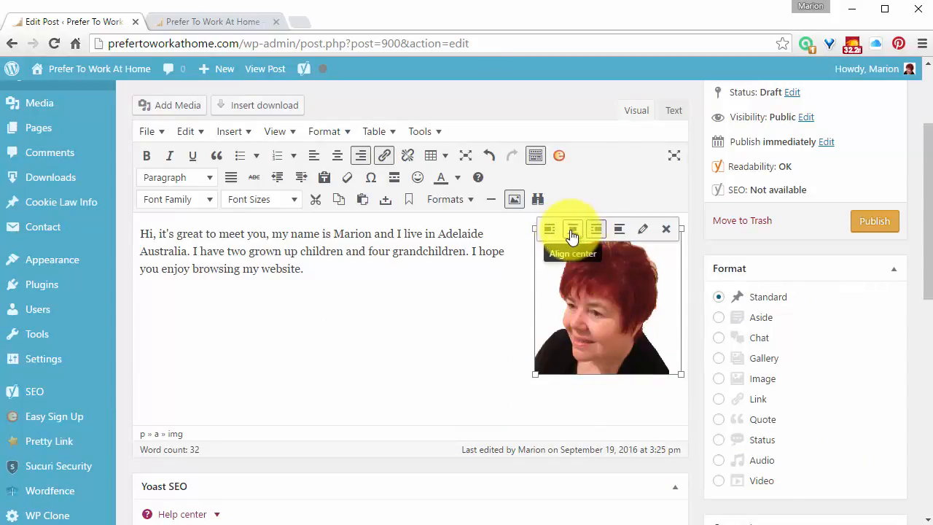
- Center the photo above the bio, save the draft, and view its HTML source
left_click(572, 229)
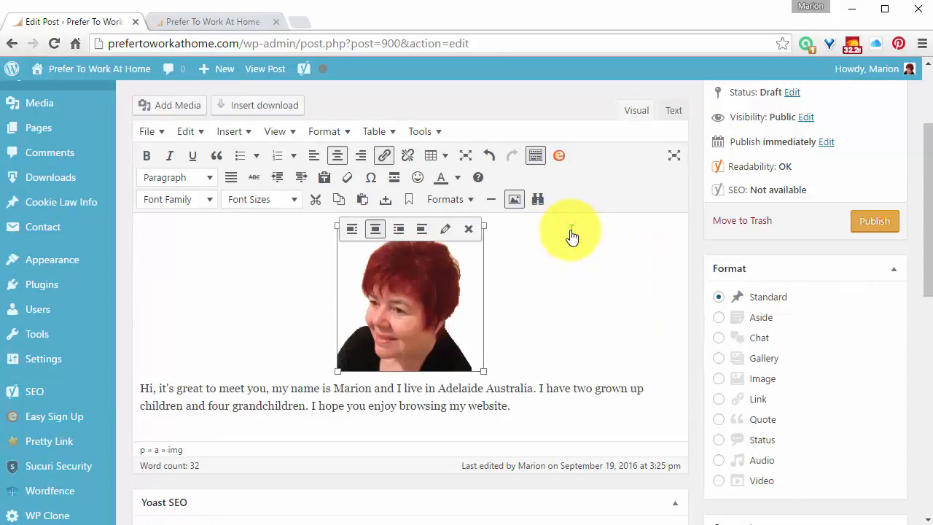
mouse_move(446, 435)
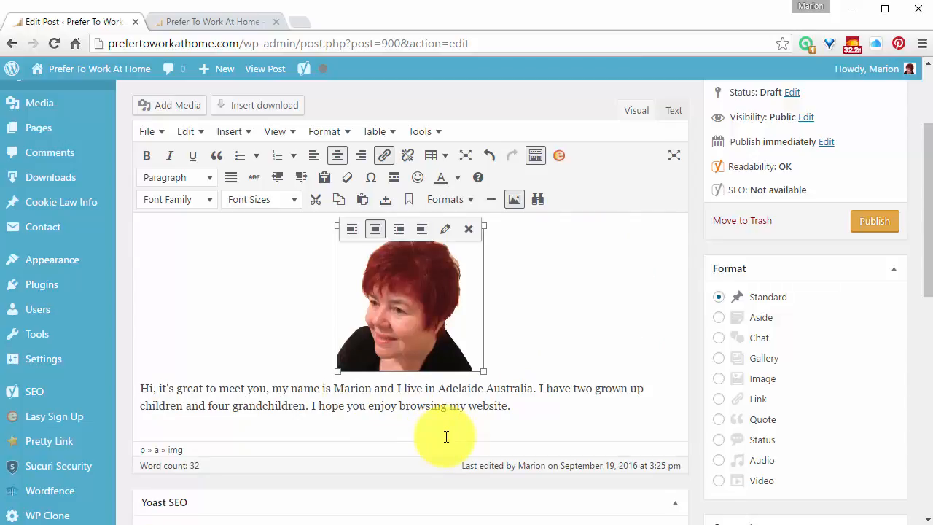
mouse_move(649, 325)
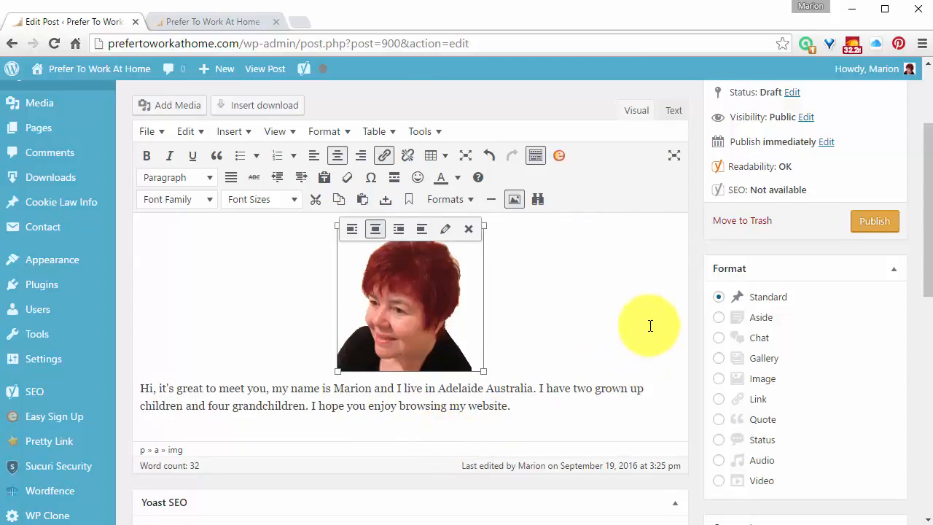
left_click(740, 212)
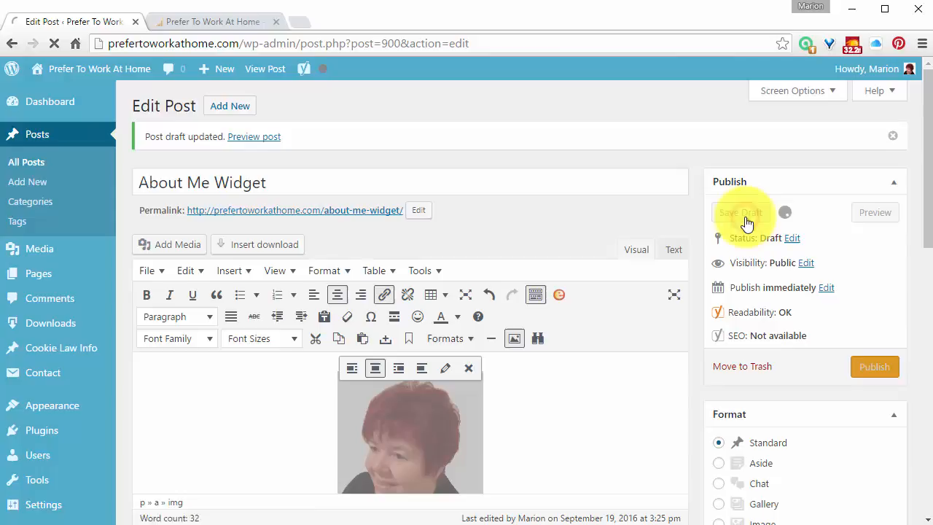
left_click(672, 249)
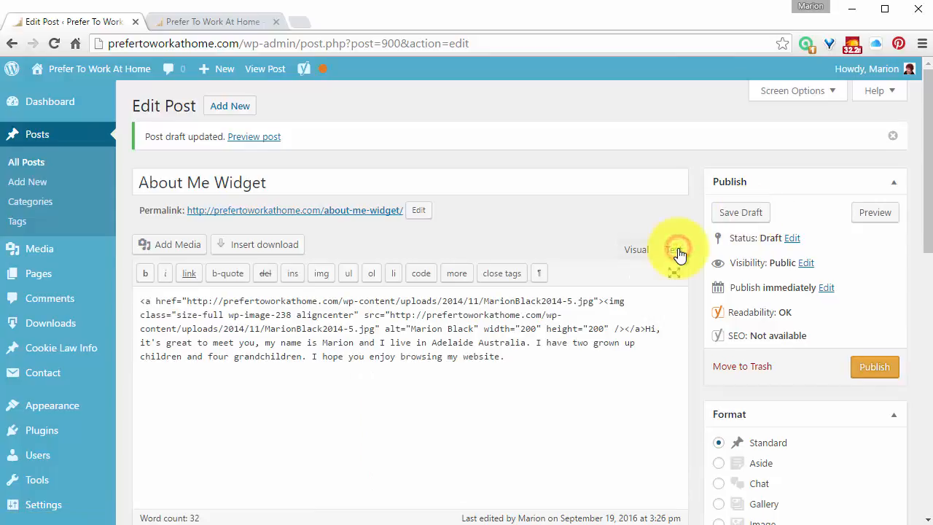
- Select all of the post's HTML in the Text editor with Ctrl+A
left_click(673, 249)
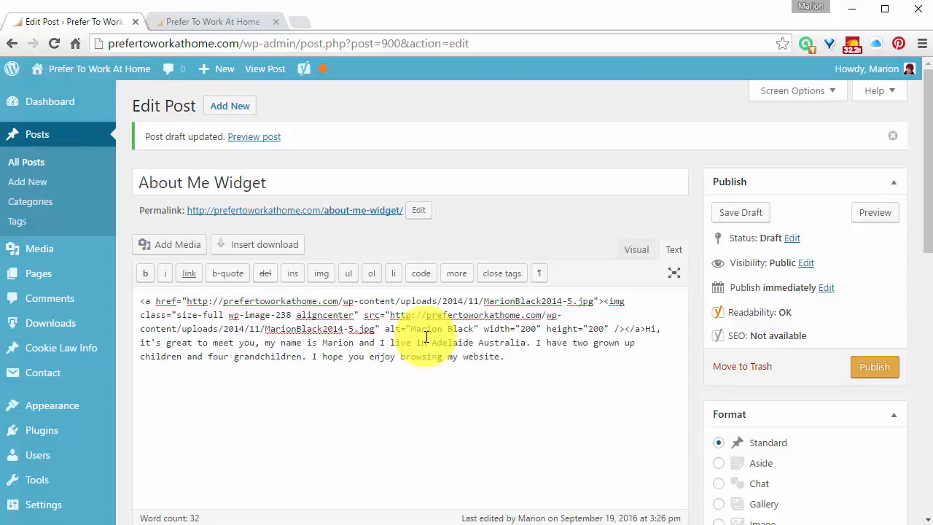
key("ctrl+a")
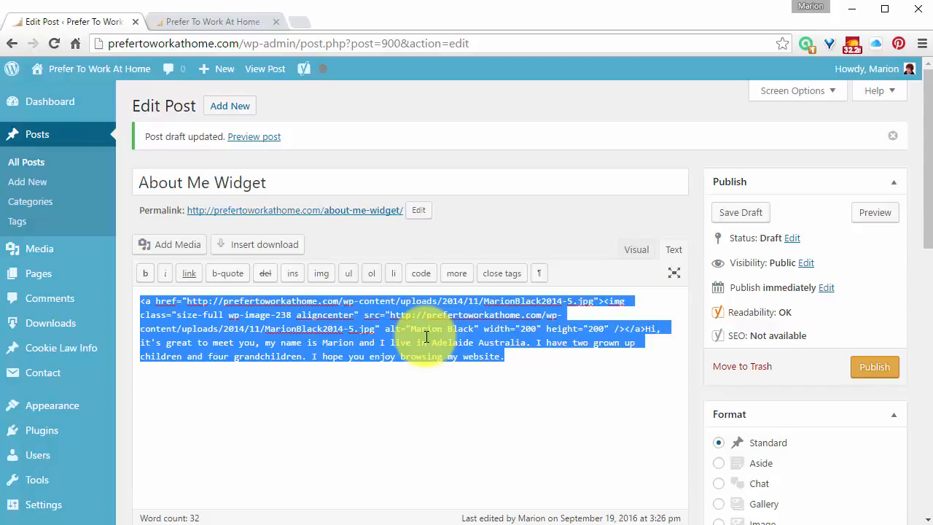
mouse_move(38, 273)
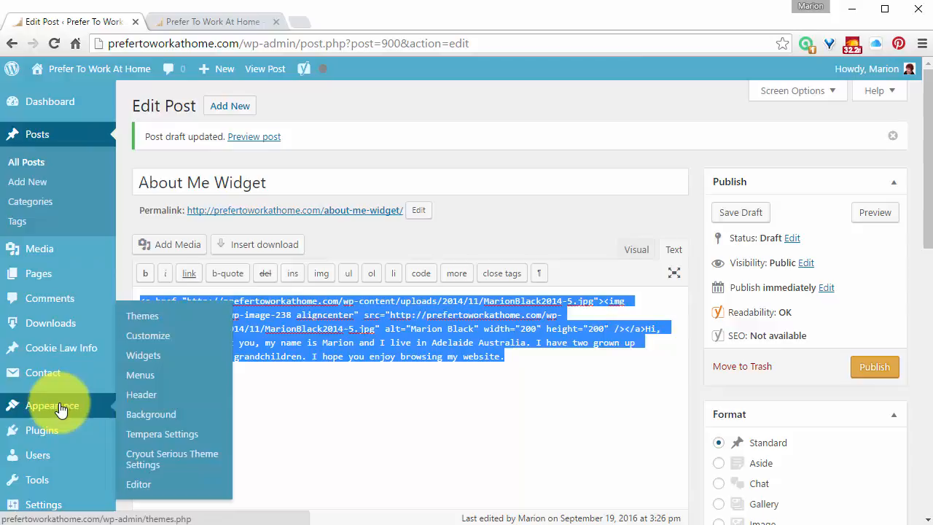
mouse_move(143, 355)
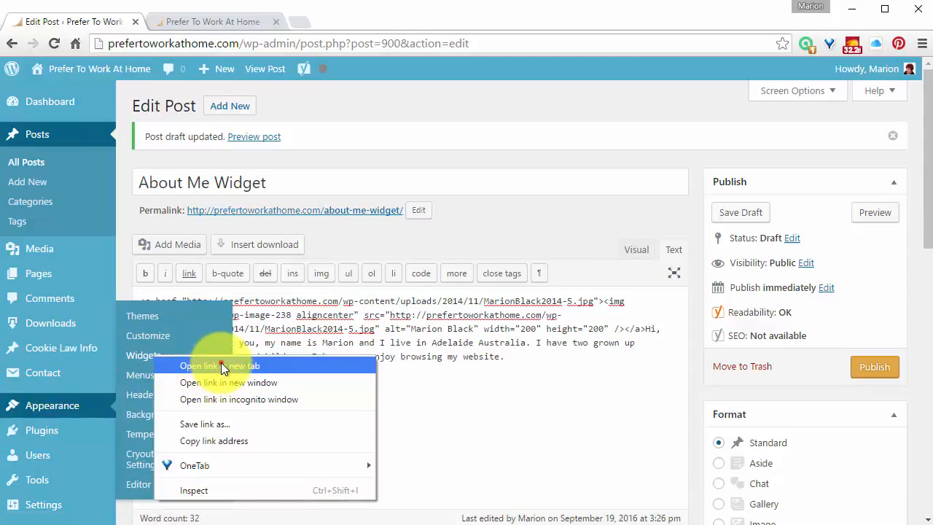
- Open Appearance > Widgets in a new browser tab and switch to it
left_click(220, 365)
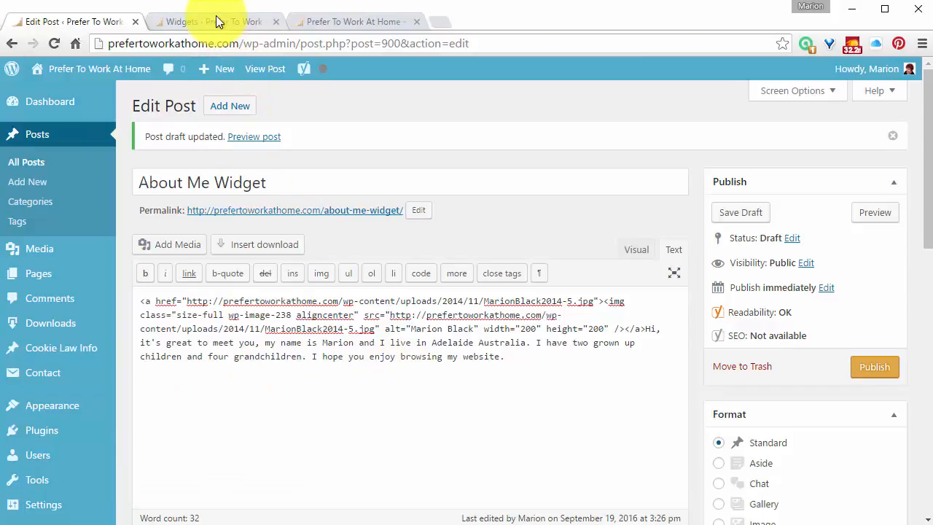
left_click(211, 21)
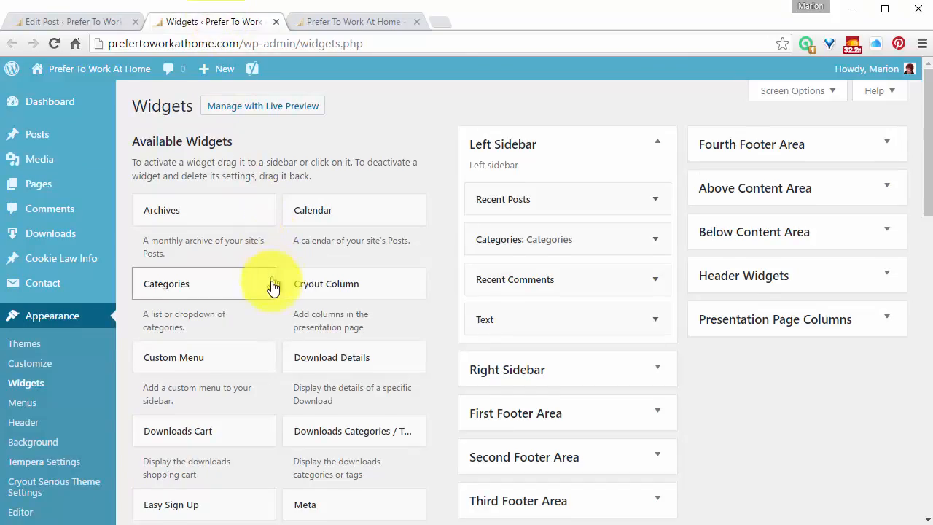
- Add a new Text widget to the Right Sidebar
scroll("down", 3)
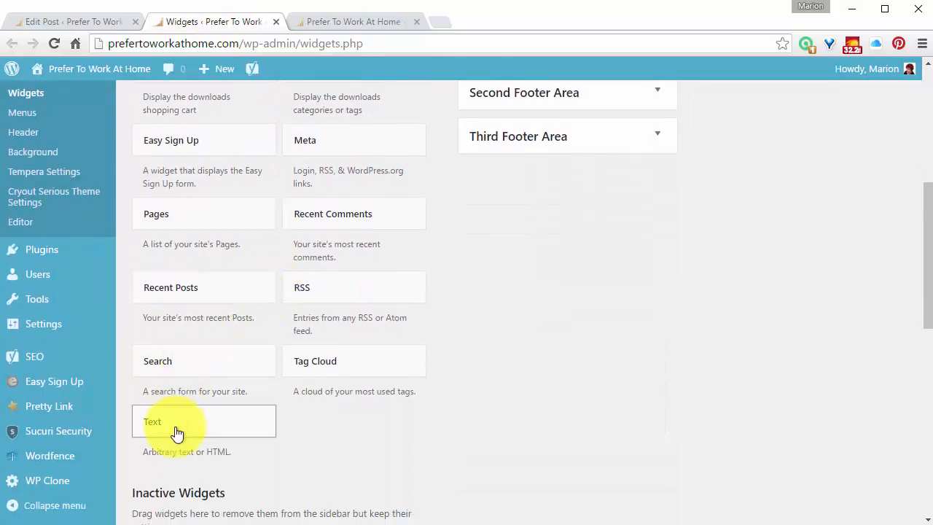
left_click(179, 421)
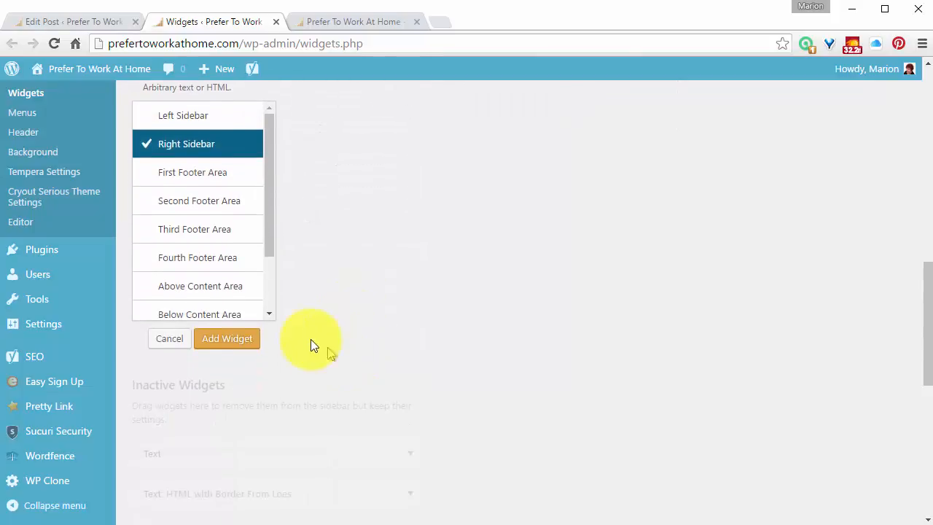
left_click(226, 338)
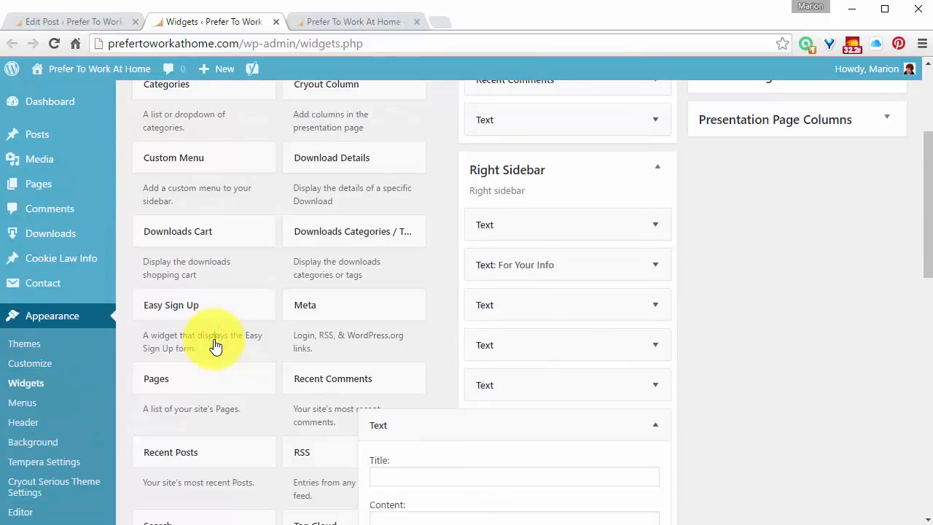
- Fill the Text widget with the copied photo-and-bio HTML, title it 'About Me', and save
scroll("down", 3)
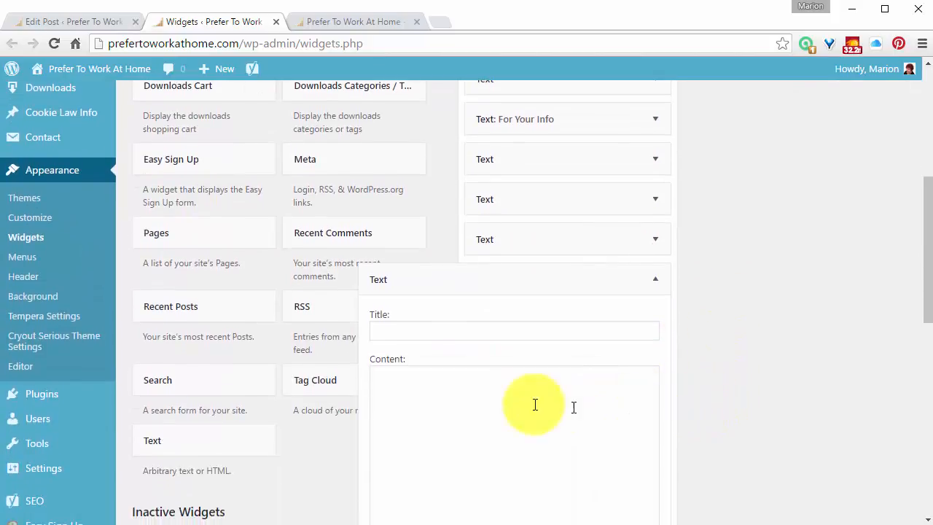
left_click(441, 385)
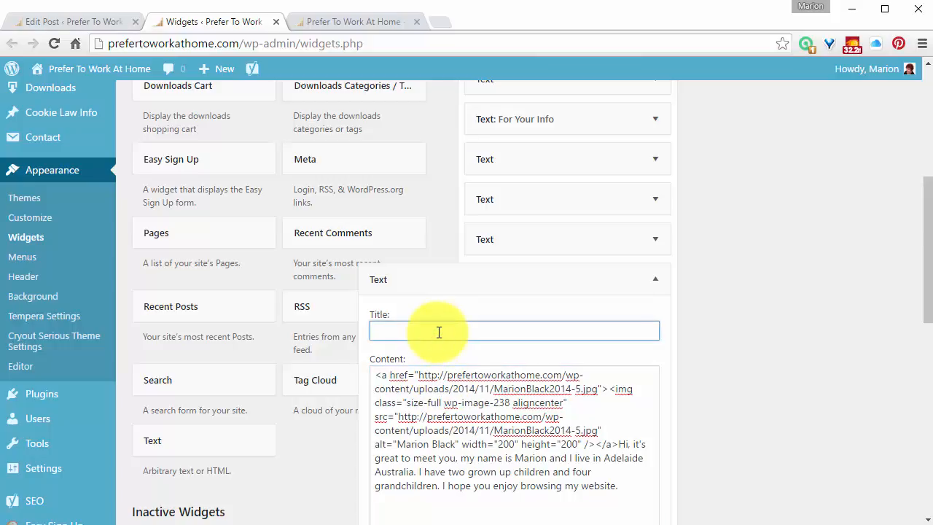
type("About")
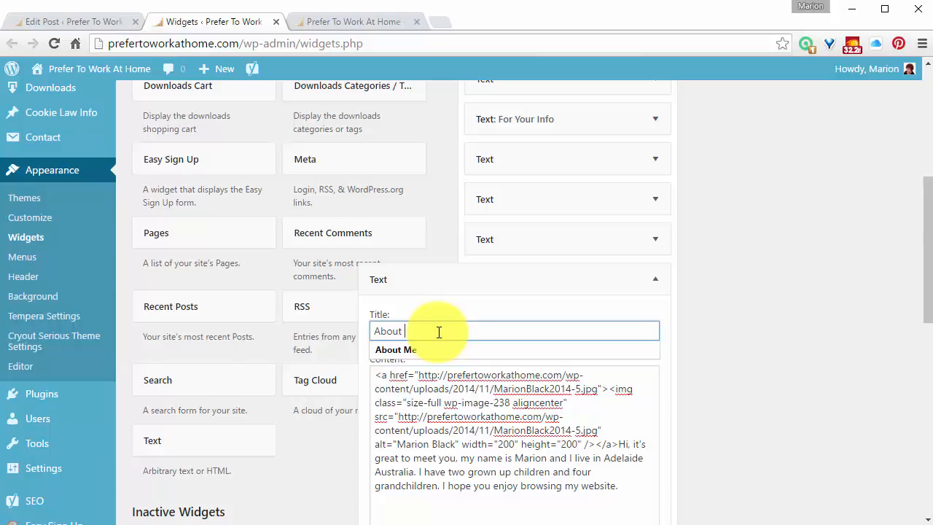
type("Me")
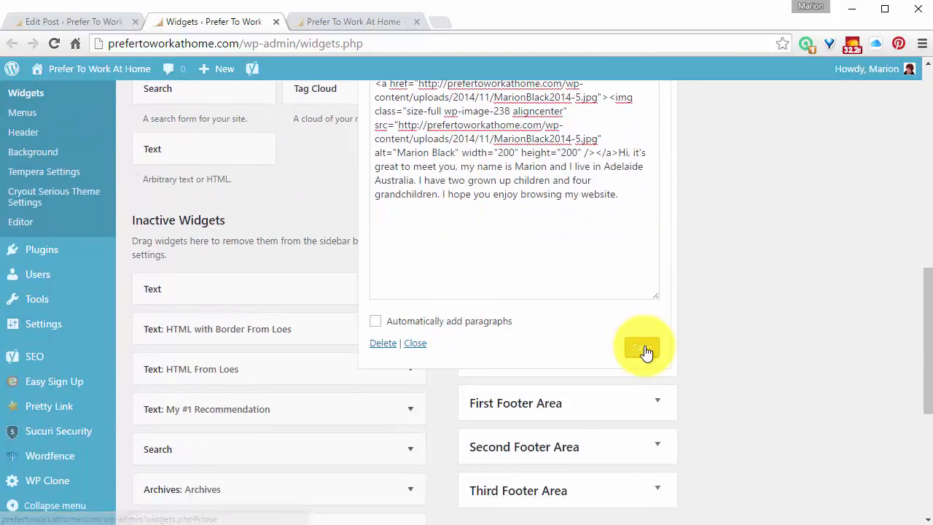
left_click(641, 346)
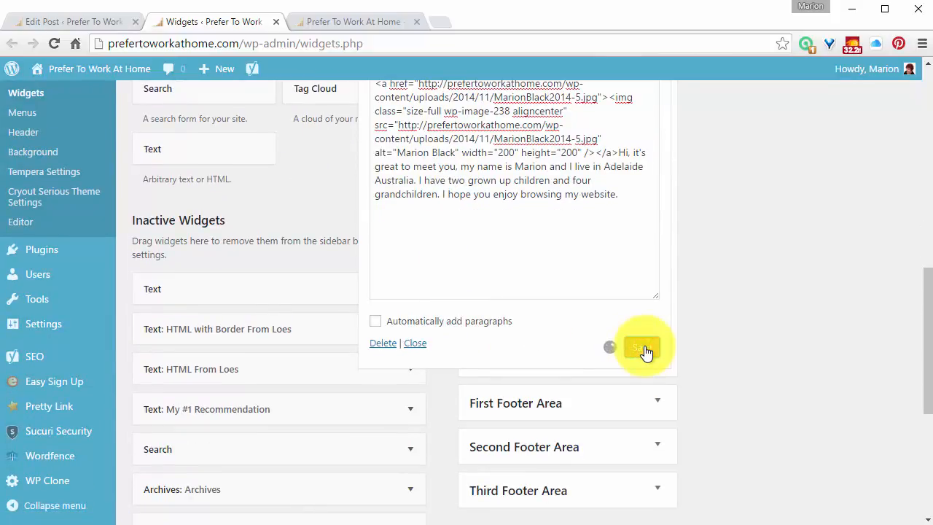
left_click(353, 22)
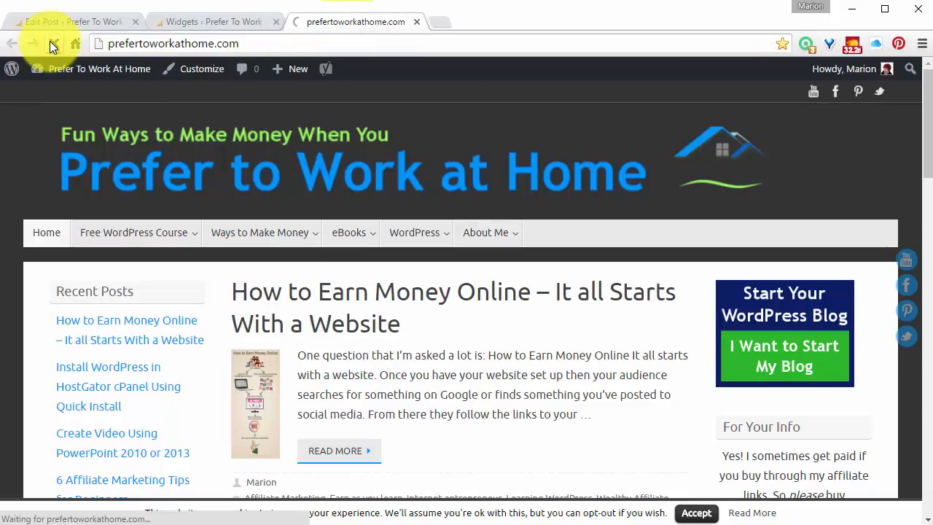
- Reload the live site and scroll down to find the About Me widget in the sidebar
left_click(53, 44)
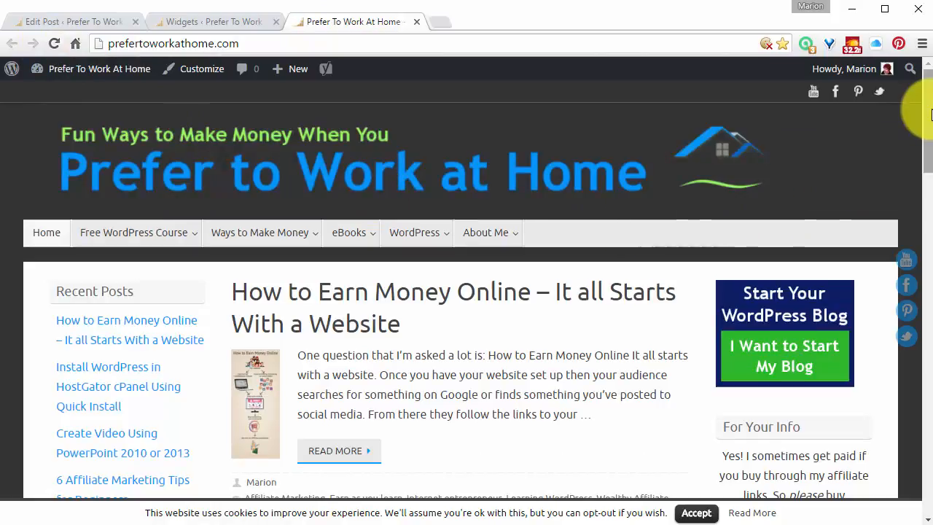
scroll("down", 3)
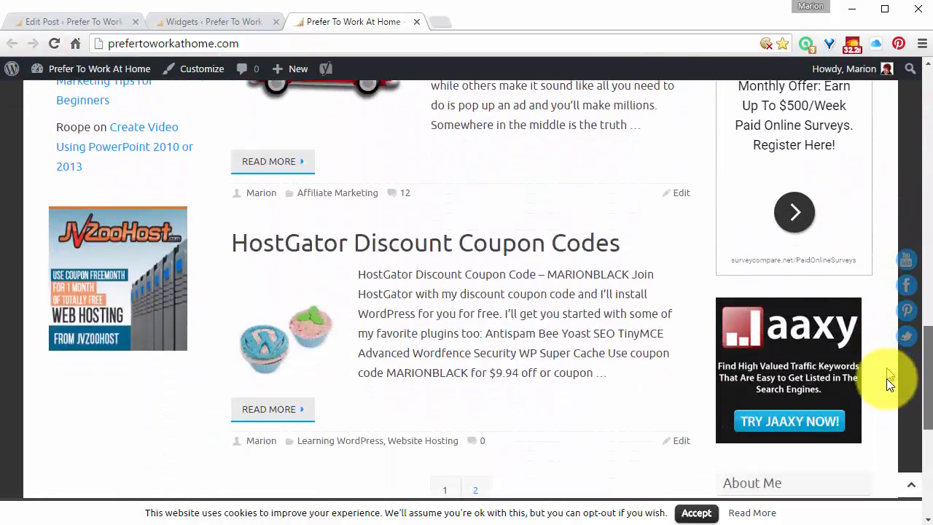
scroll("down", 3)
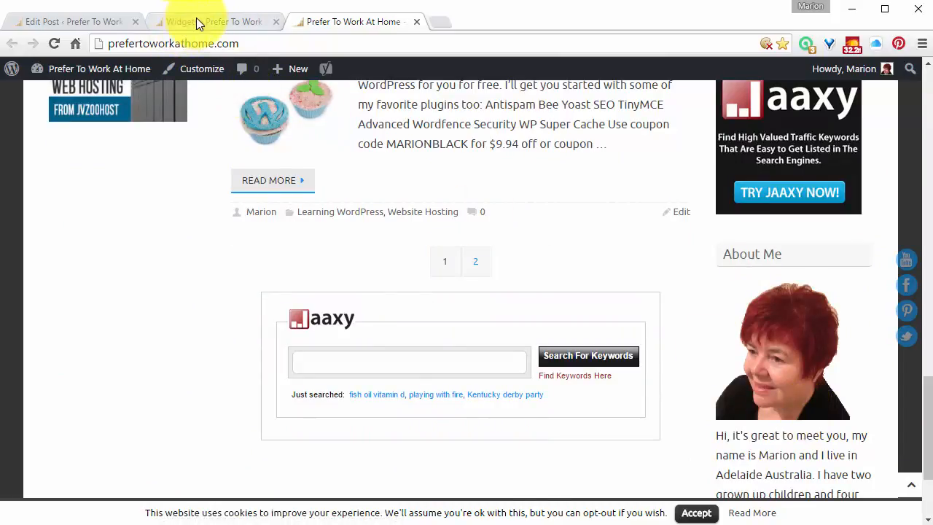
- Drag the About Me widget to the top of the Right Sidebar, then return to the site
left_click(214, 21)
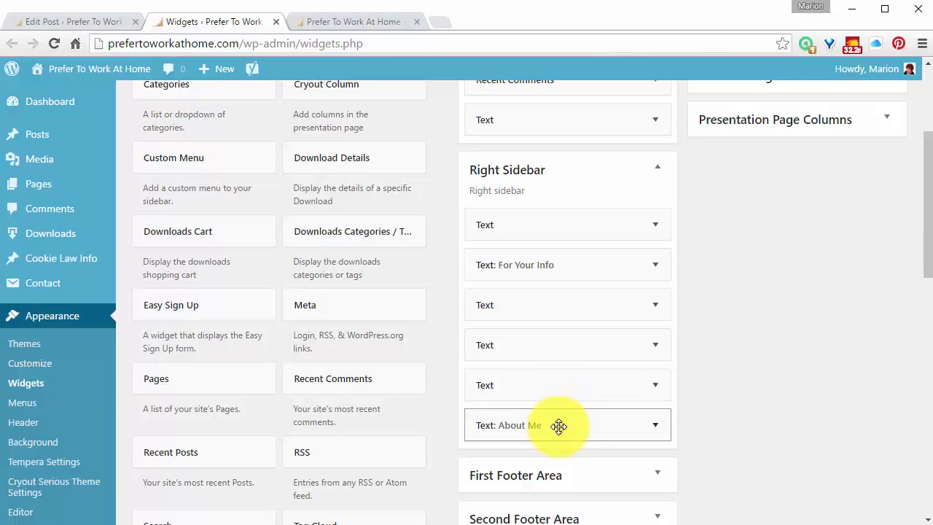
left_click_drag(559, 425, 552, 219)
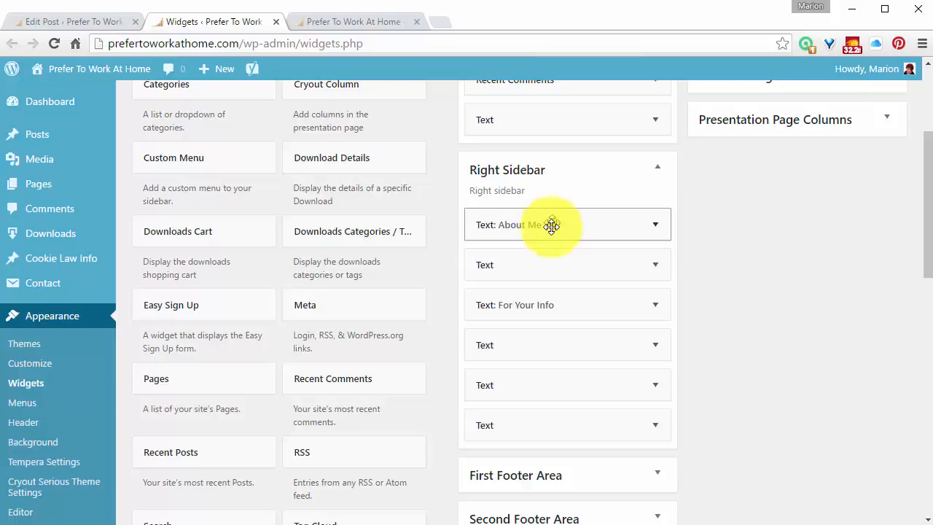
left_click(352, 21)
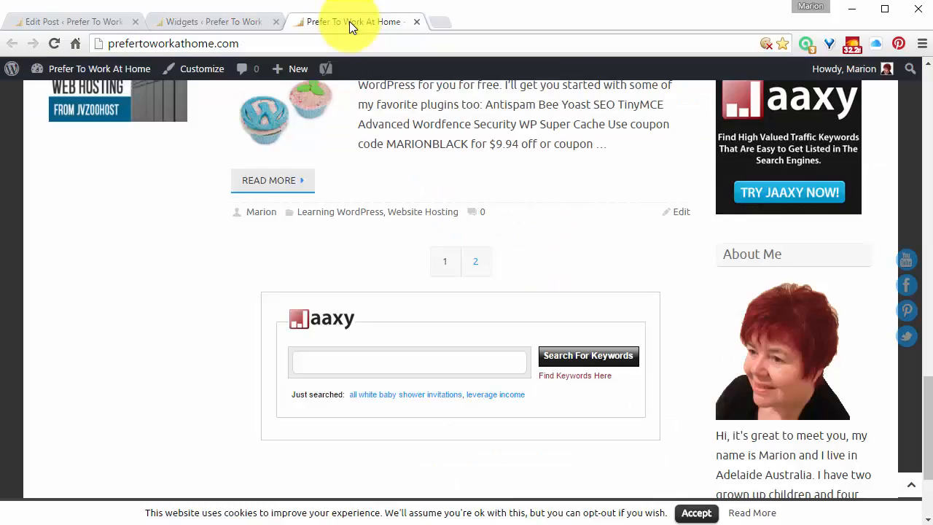
- Reload the home page to confirm the About Me photo and bio top the right sidebar
left_click(54, 43)
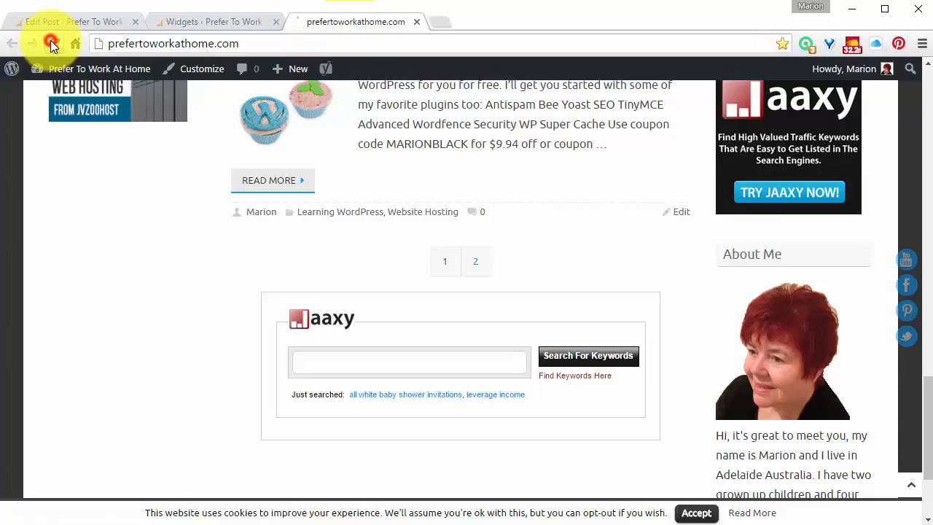
left_click(54, 44)
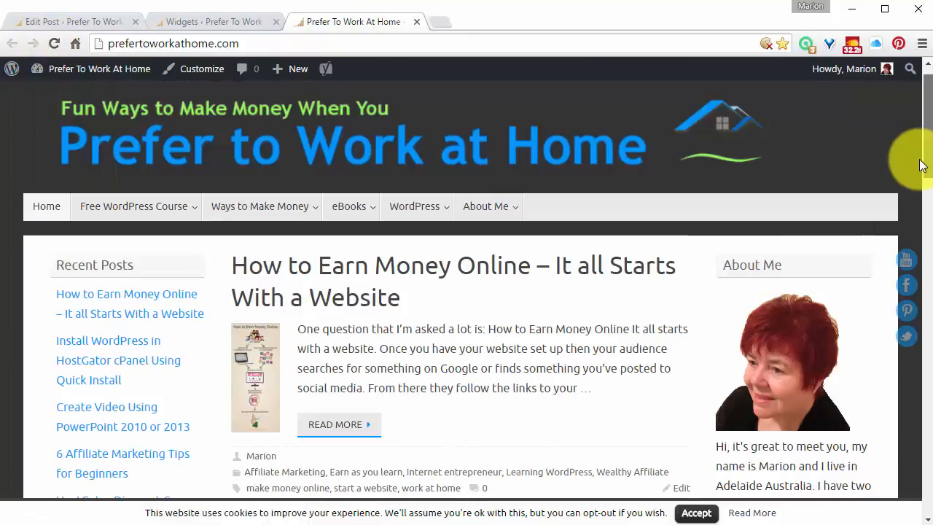